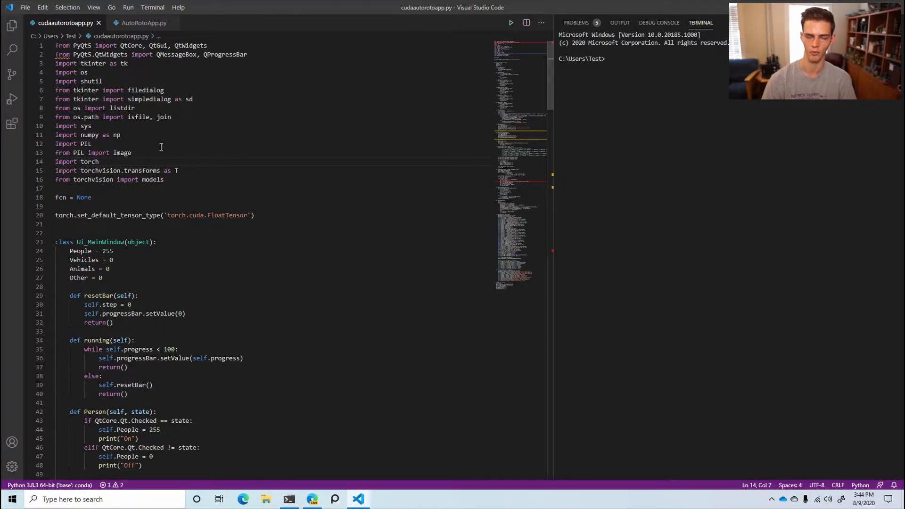
mouse_move(216, 462)
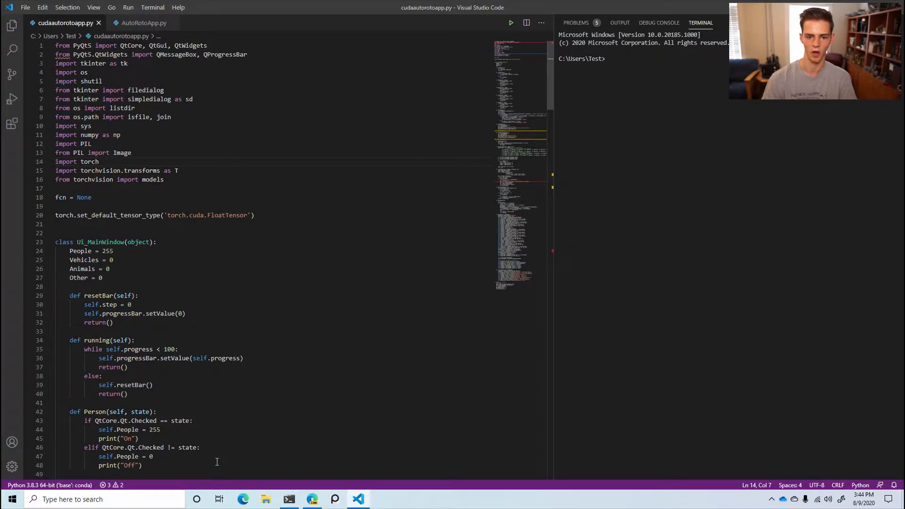
mouse_move(289, 499)
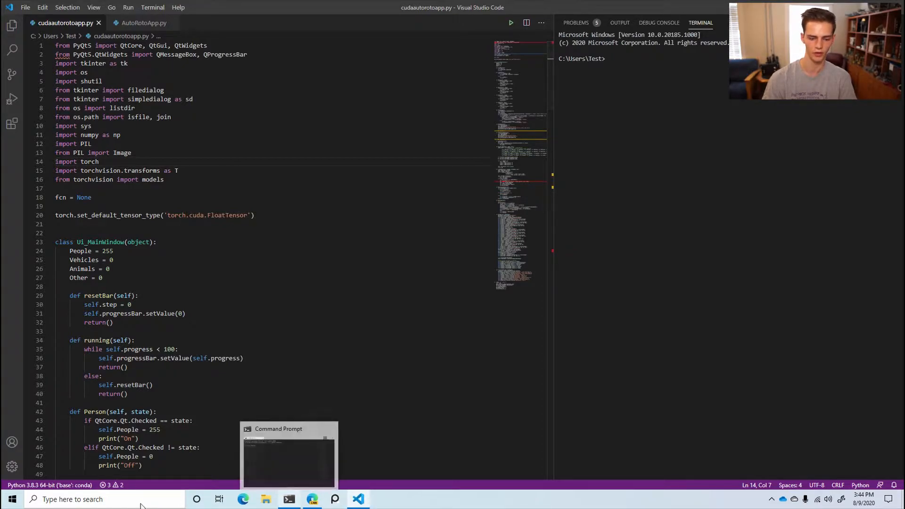
- Run pip install pyqt5 in Command Prompt; PyQt5 is already satisfied
click(288, 454)
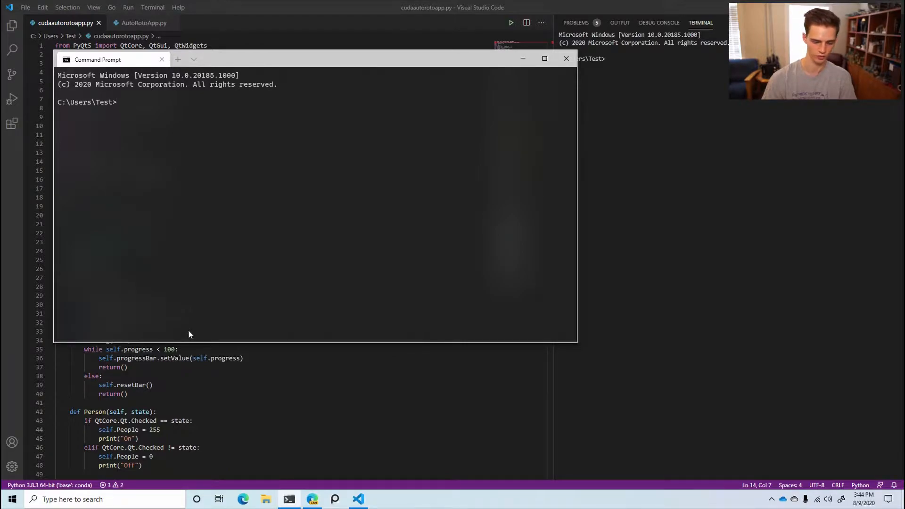
text(p)
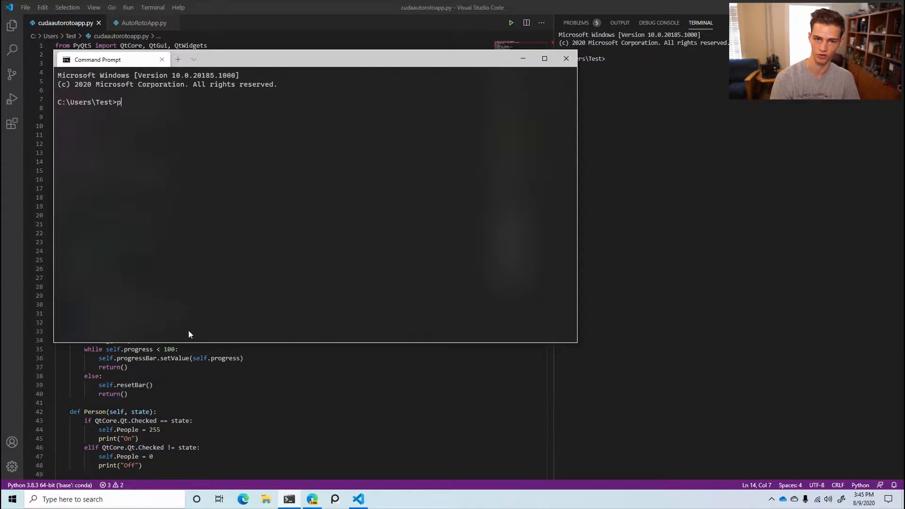
text(ip install)
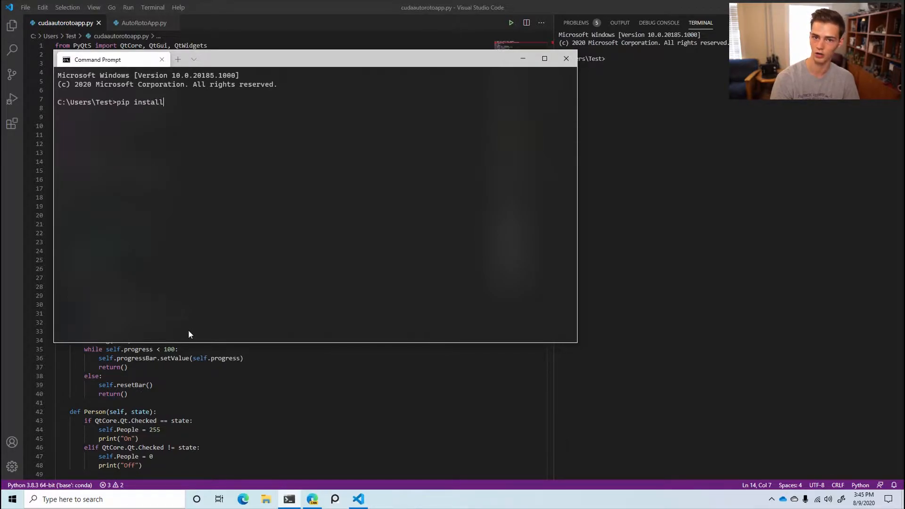
text(pyqt)
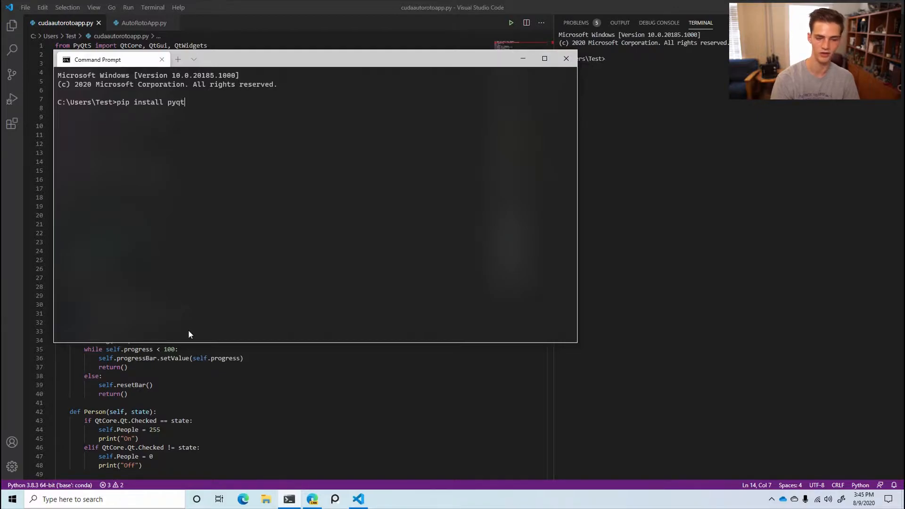
text(5)
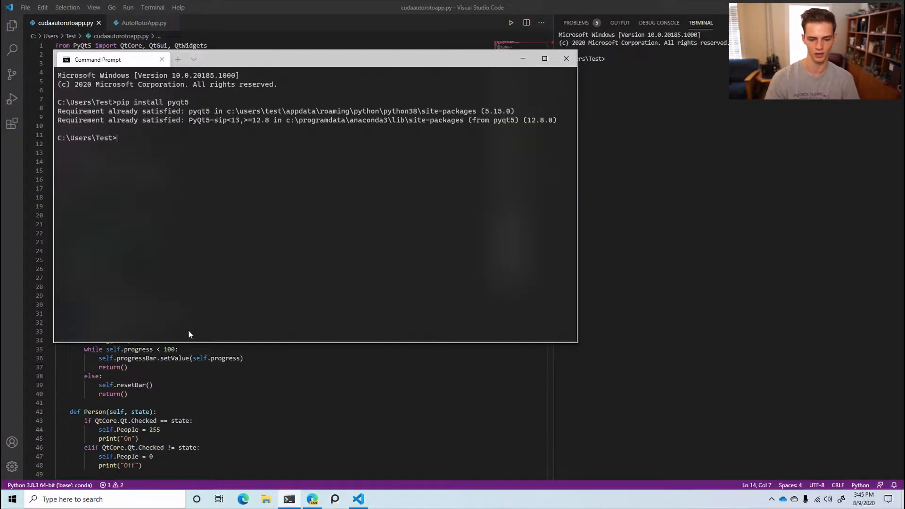
- Pick the Stable Windows Pip Python CUDA 10.2 PyTorch build and select its install command
click(243, 499)
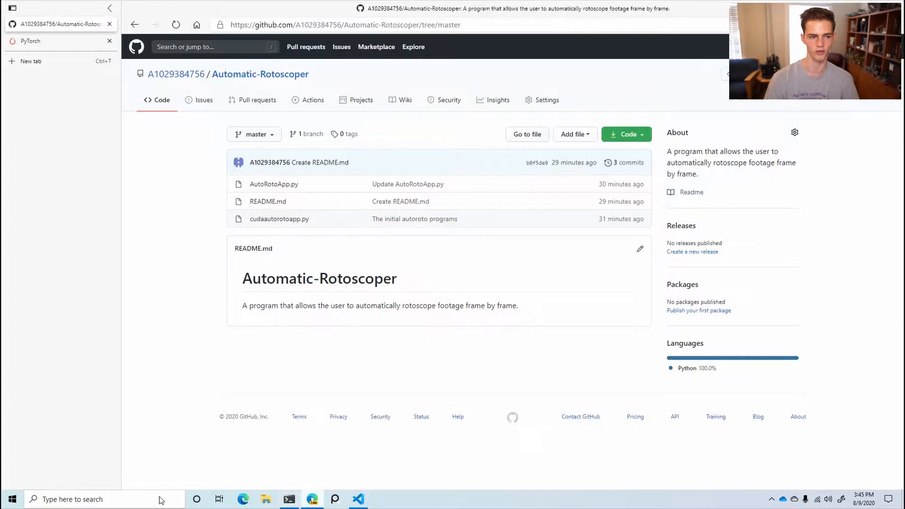
click(30, 41)
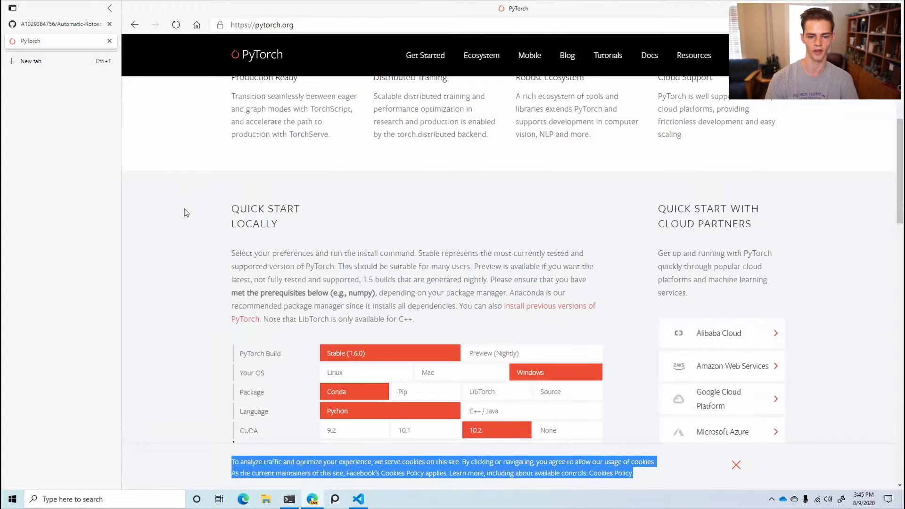
scroll(down, 3)
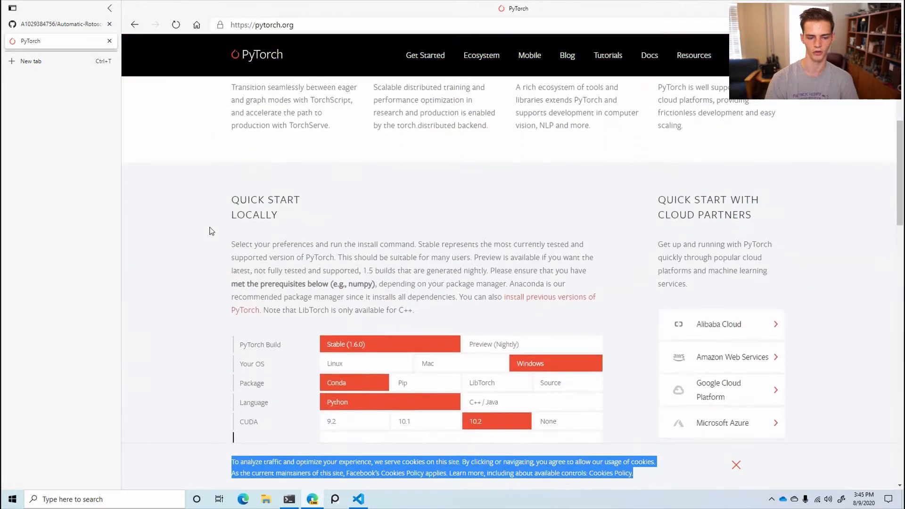
scroll(down, 3)
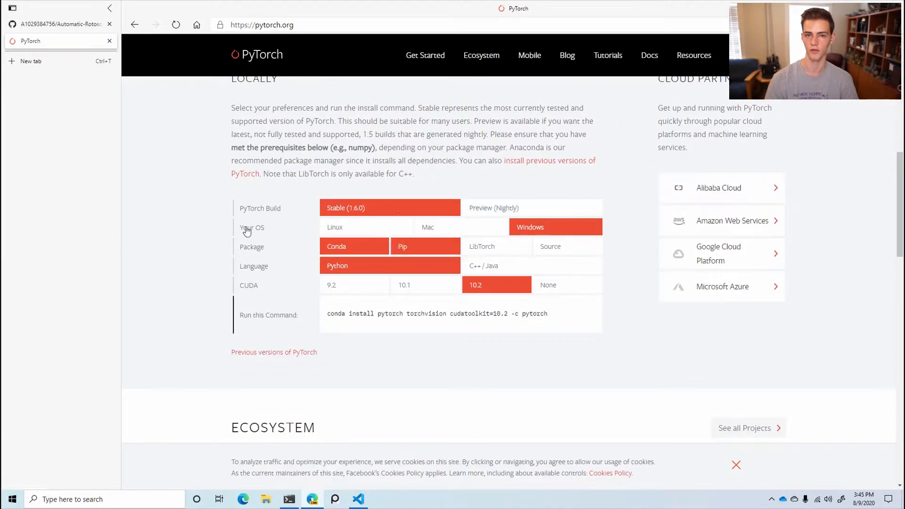
click(402, 247)
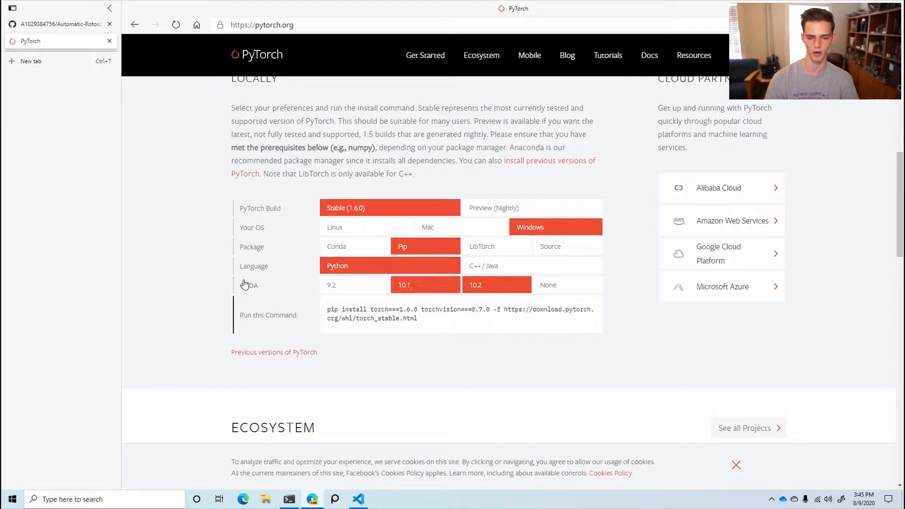
click(496, 284)
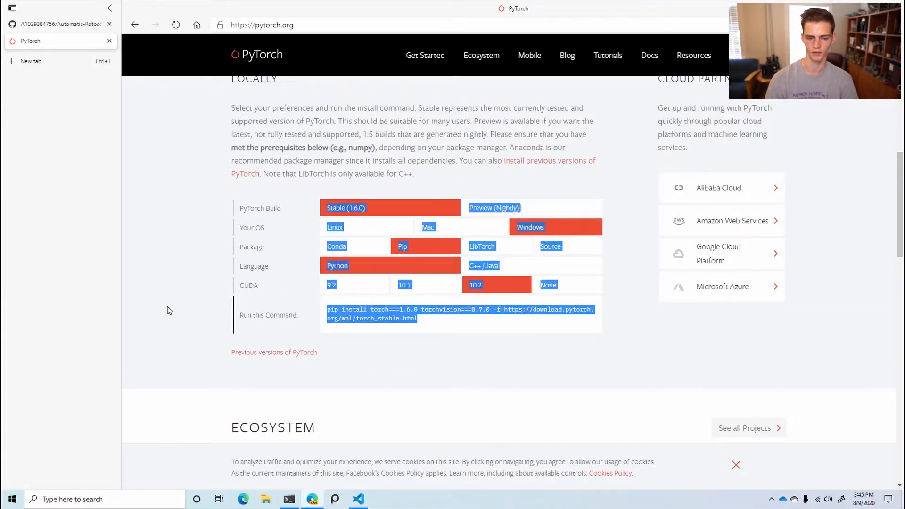
click(193, 383)
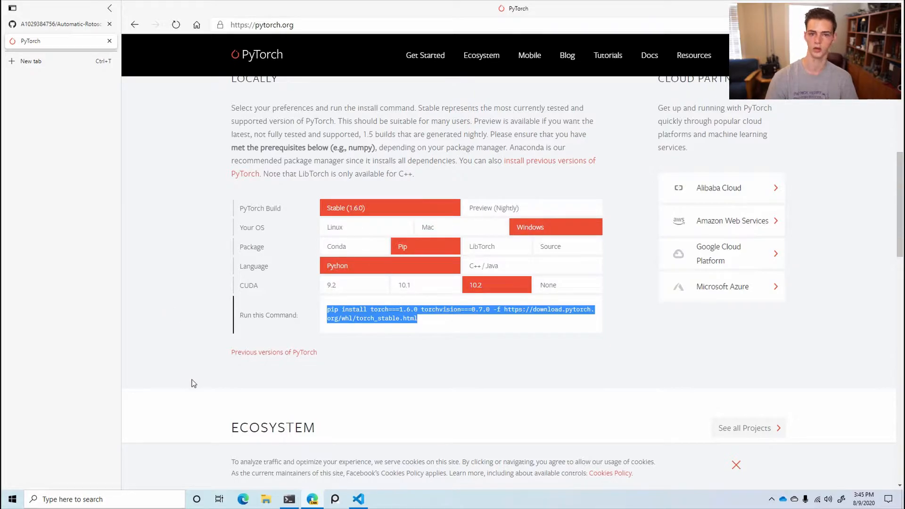
- Run the torch 1.6.0 / torchvision 0.7.0 pip install, then launch python cudaautorotoapp.py
click(288, 499)
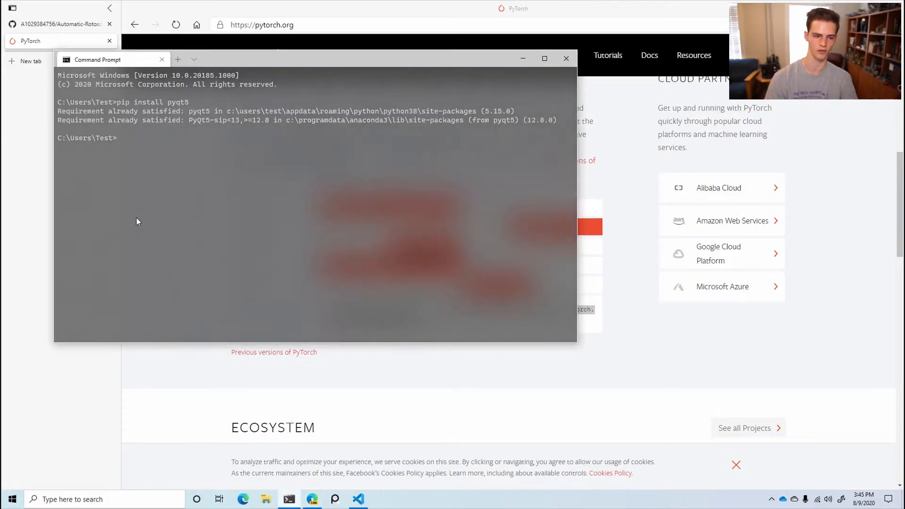
text(pip install torch===1.6.0 torchvision===0.7.0 -f https://download.pytorch.org/whl/torch_stable.html)
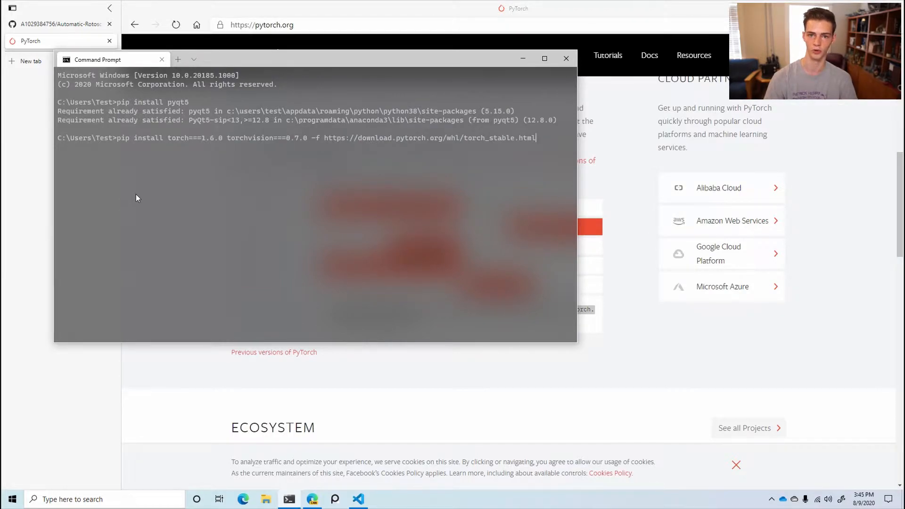
key(Return)
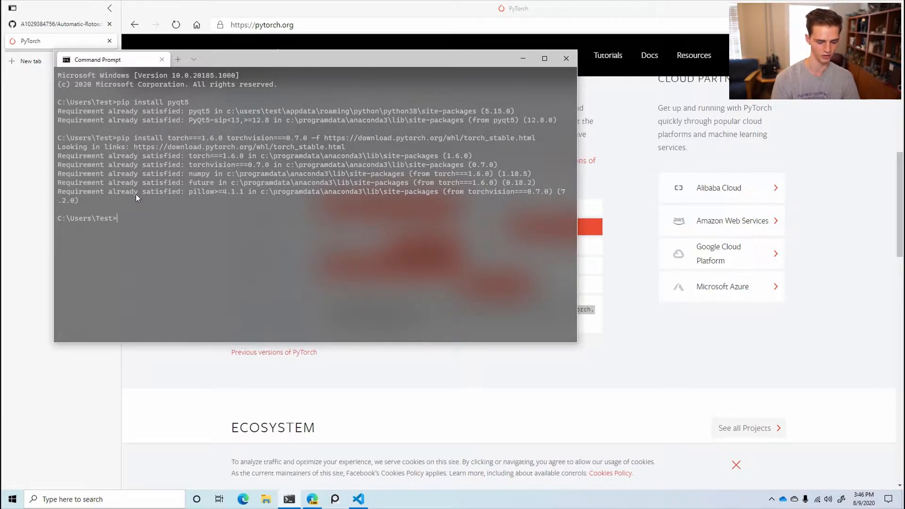
text(python)
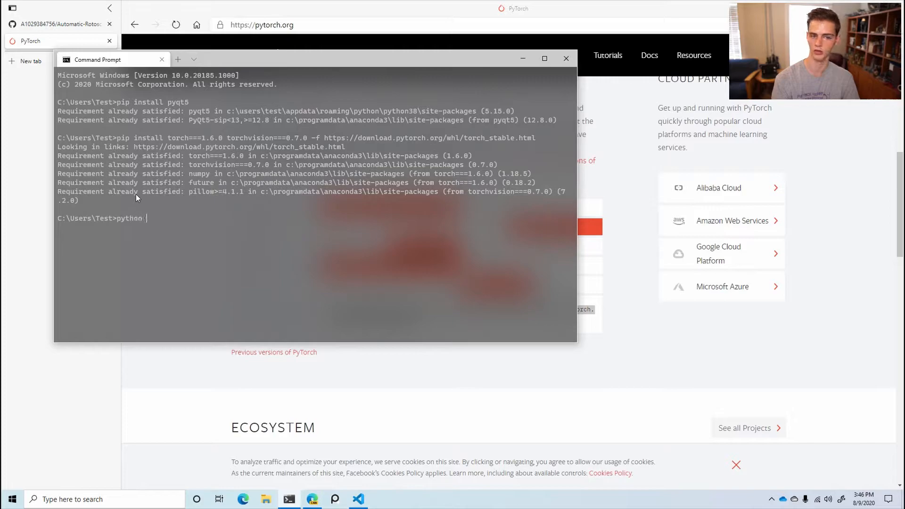
text(cudaautorotoapp.py)
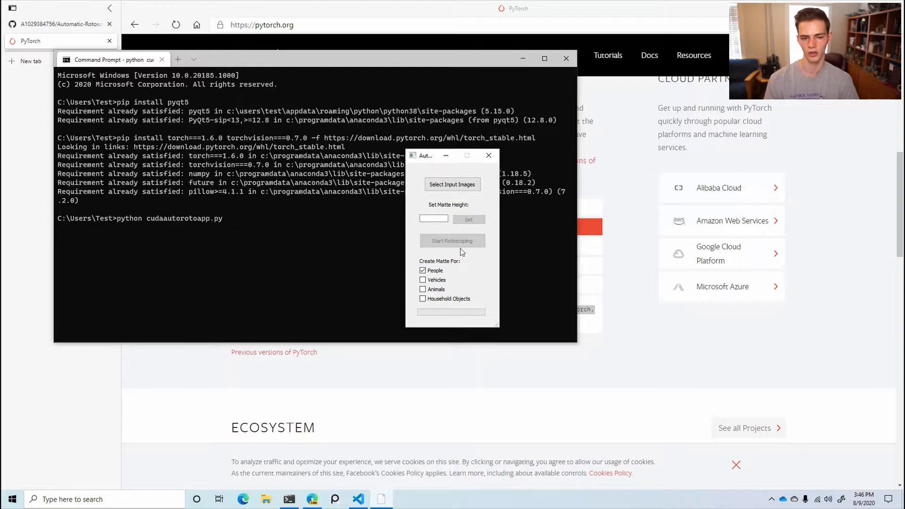
mouse_move(265, 283)
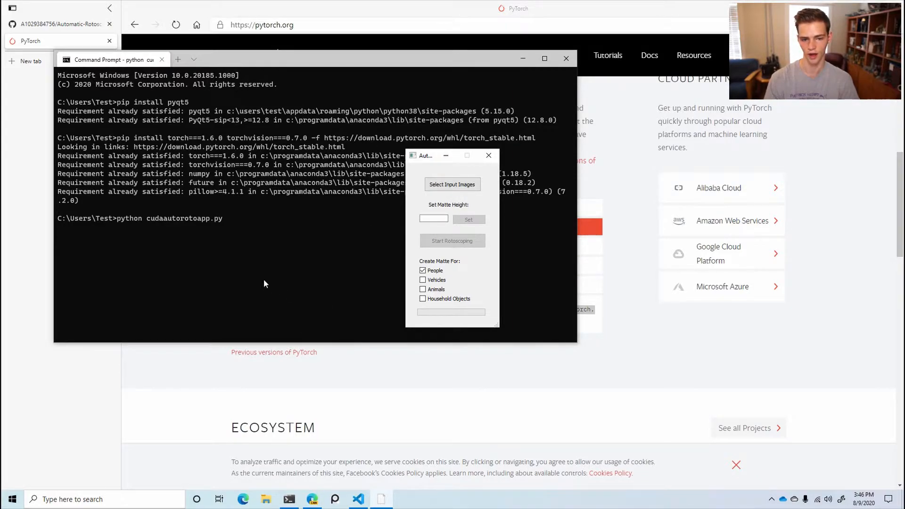
mouse_move(378, 181)
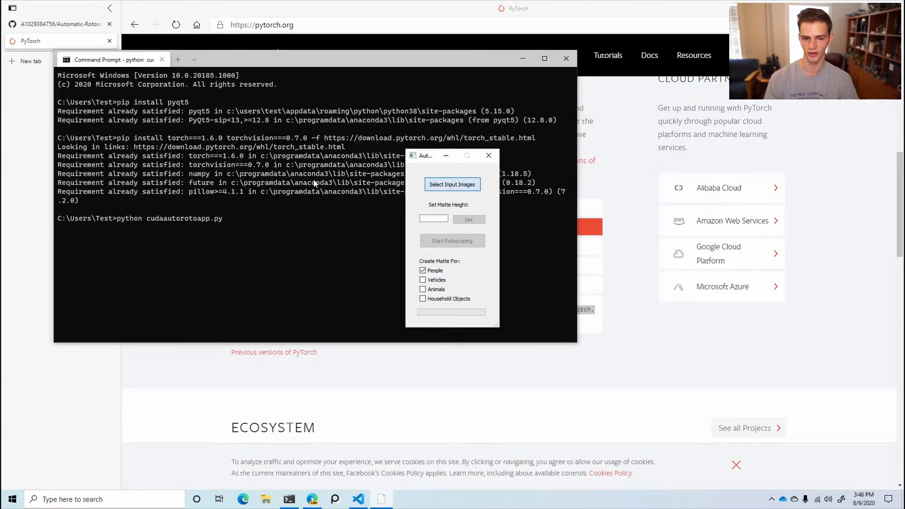
- Select Pictures\AutoRotoTest2 as the input images folder
click(453, 184)
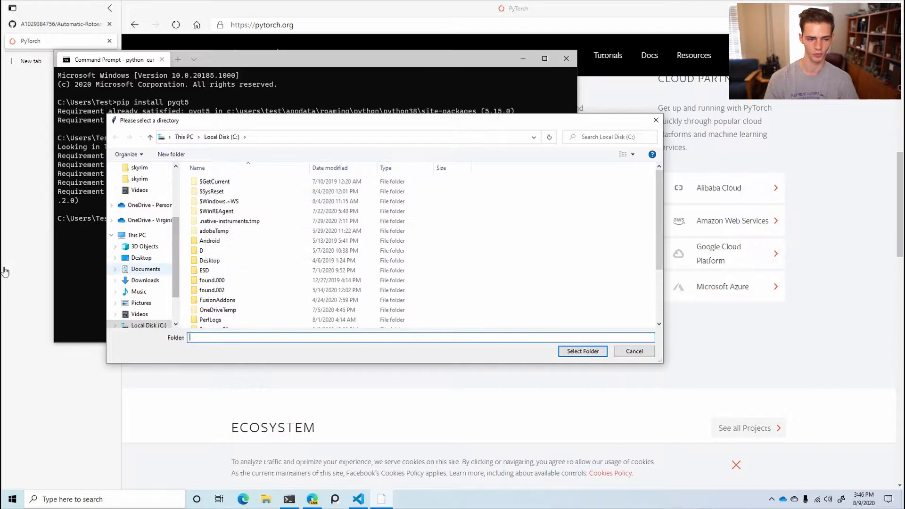
click(141, 258)
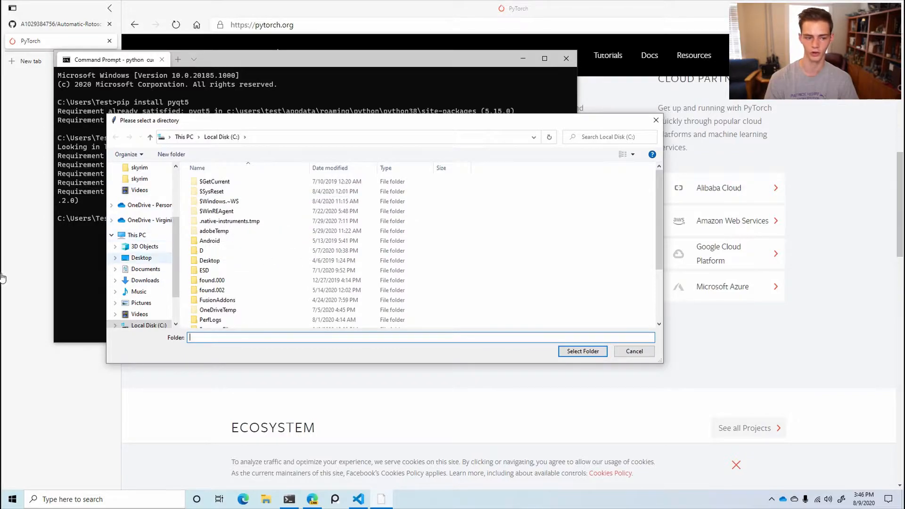
click(142, 303)
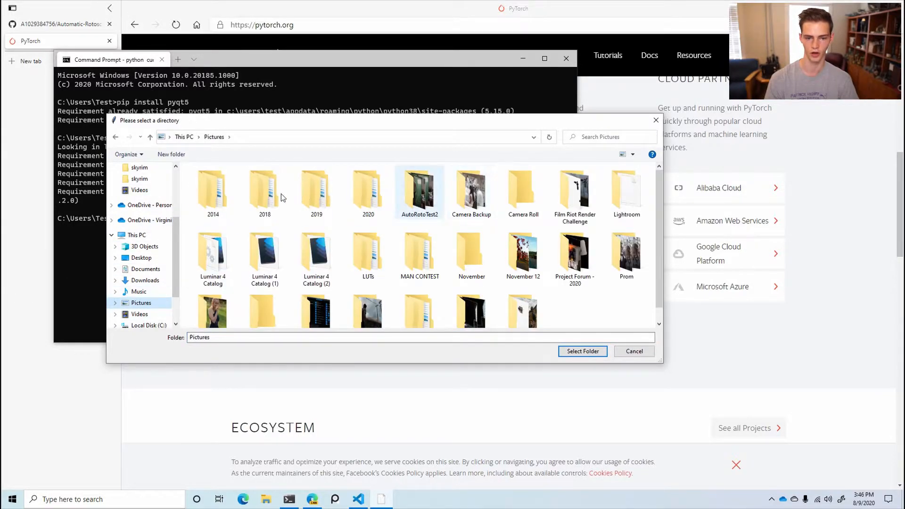
double_click(419, 188)
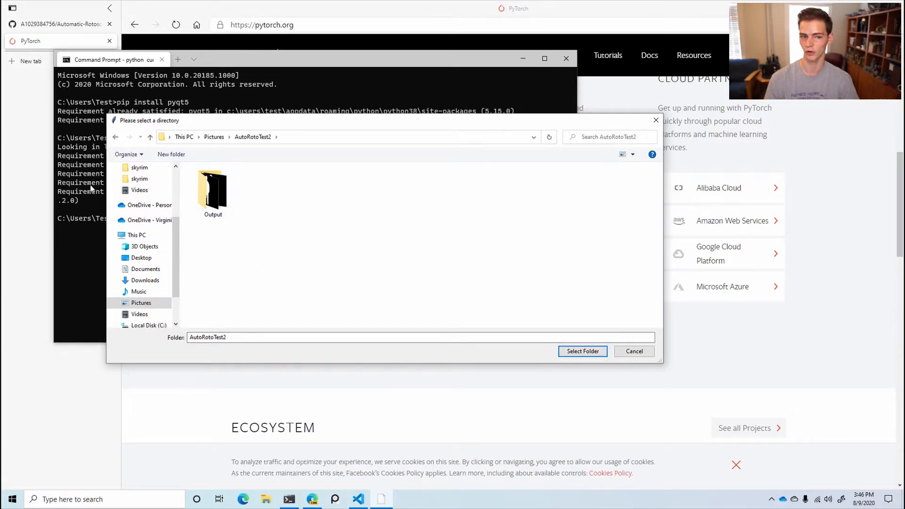
mouse_move(374, 315)
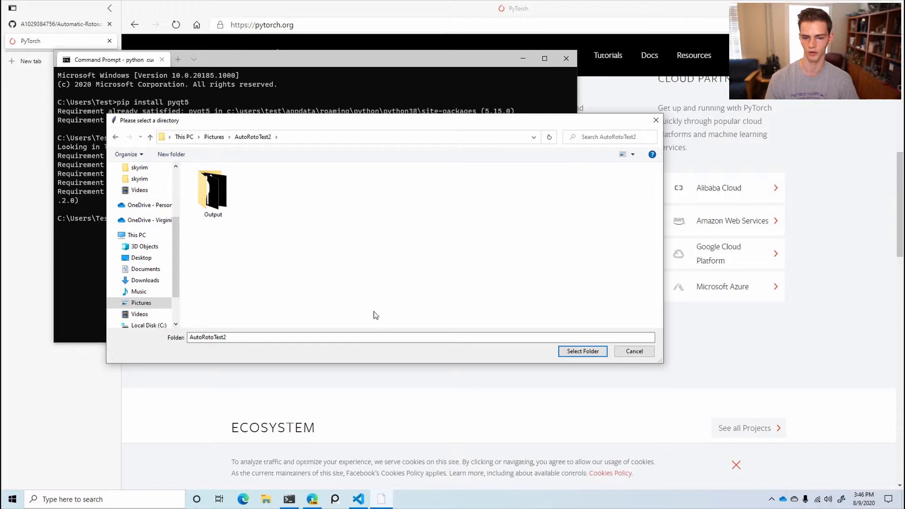
click(582, 351)
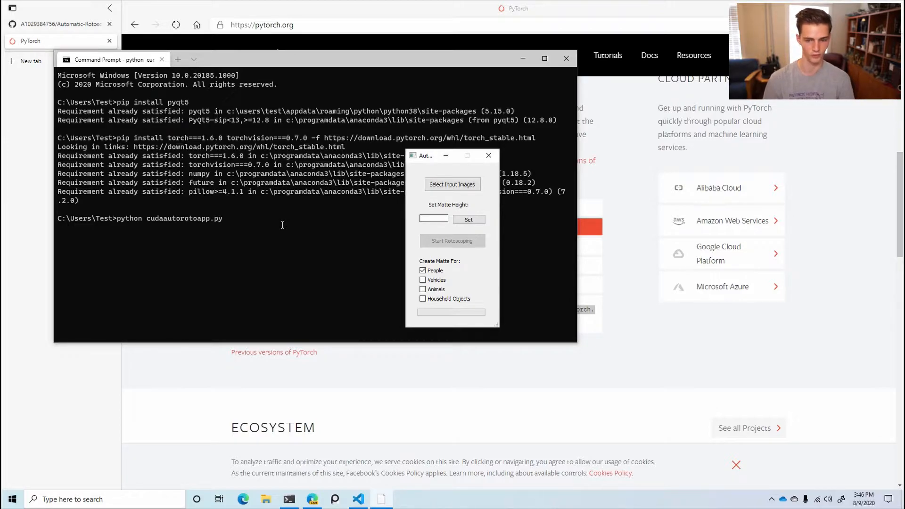
- Enter 256 as the matte height and apply it with Set
text(256)
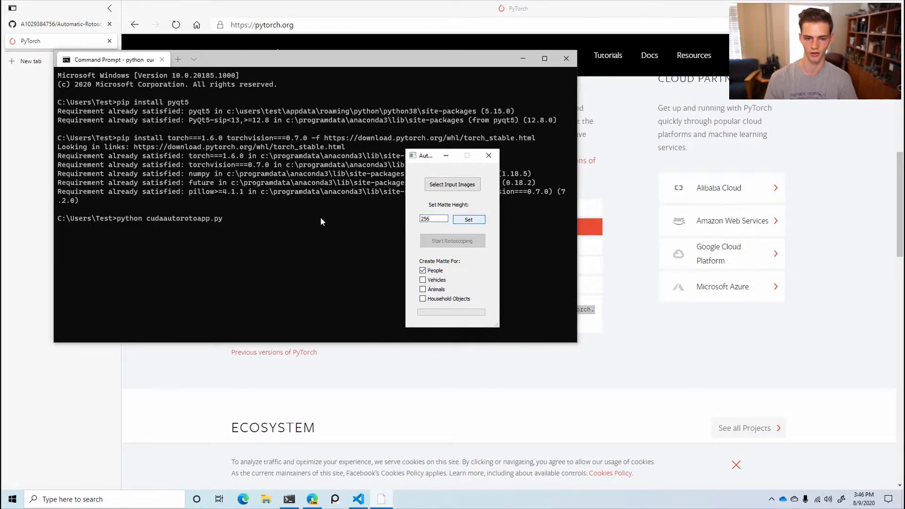
click(468, 219)
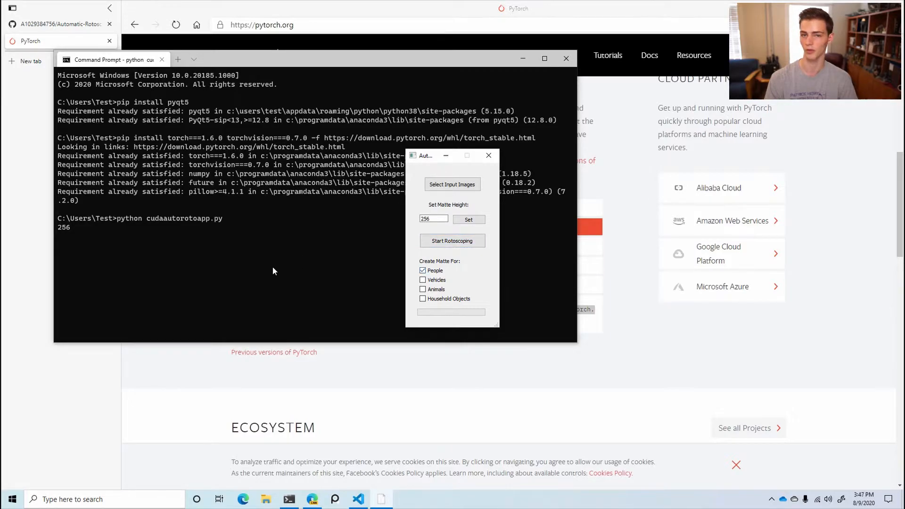
mouse_move(278, 299)
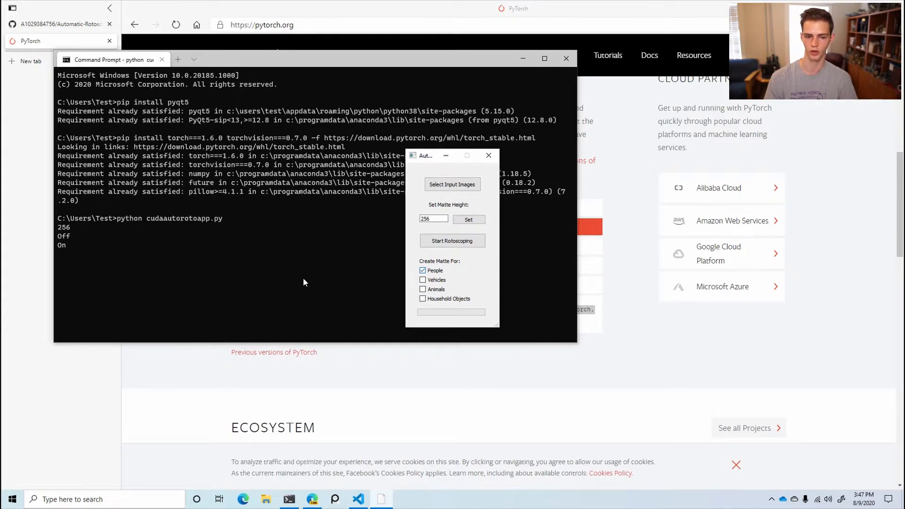
mouse_move(289, 292)
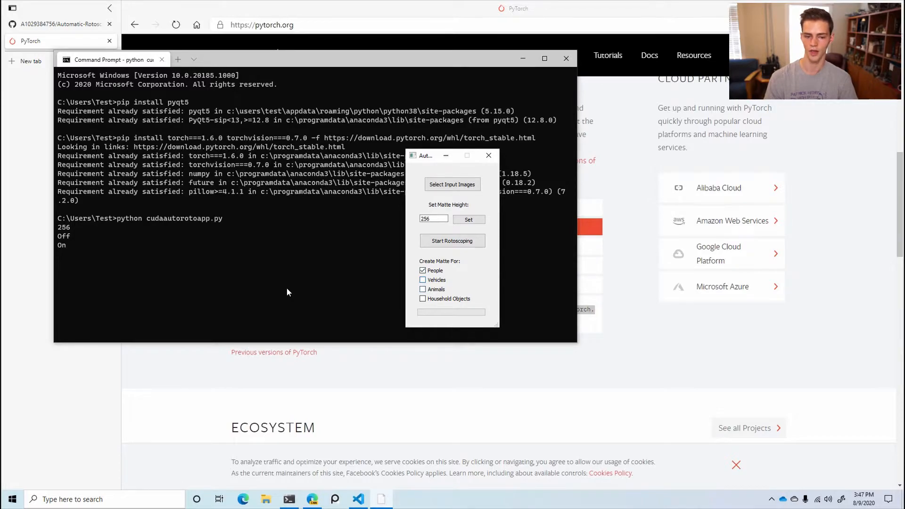
mouse_move(305, 303)
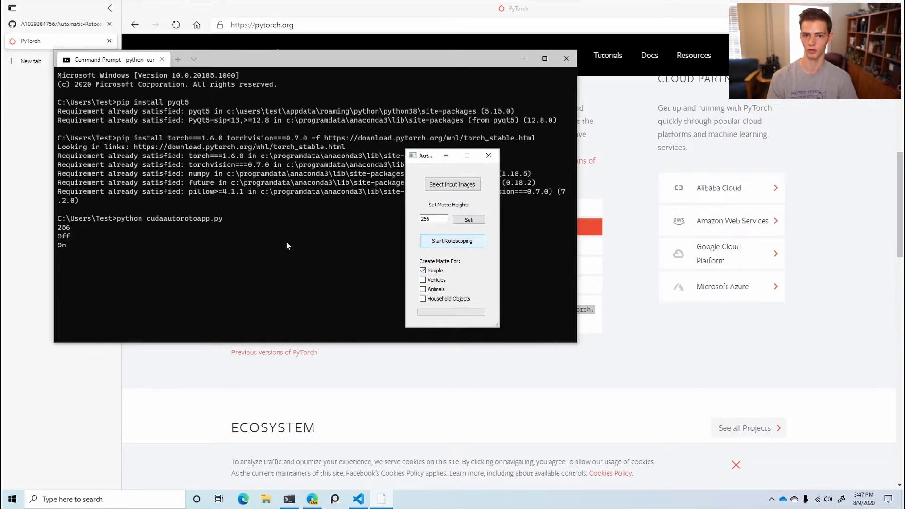
- Start rotoscoping so matte PNGs up to 0421_matte.png are created
click(452, 241)
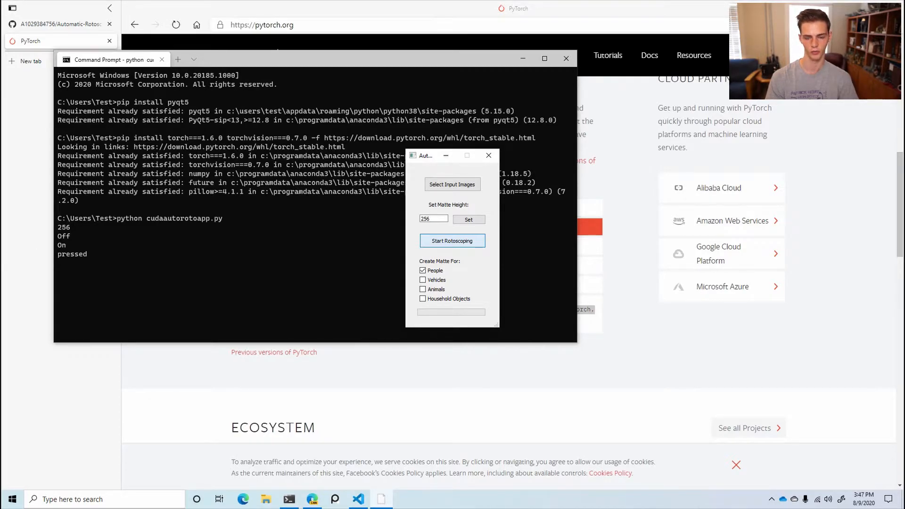
click(452, 241)
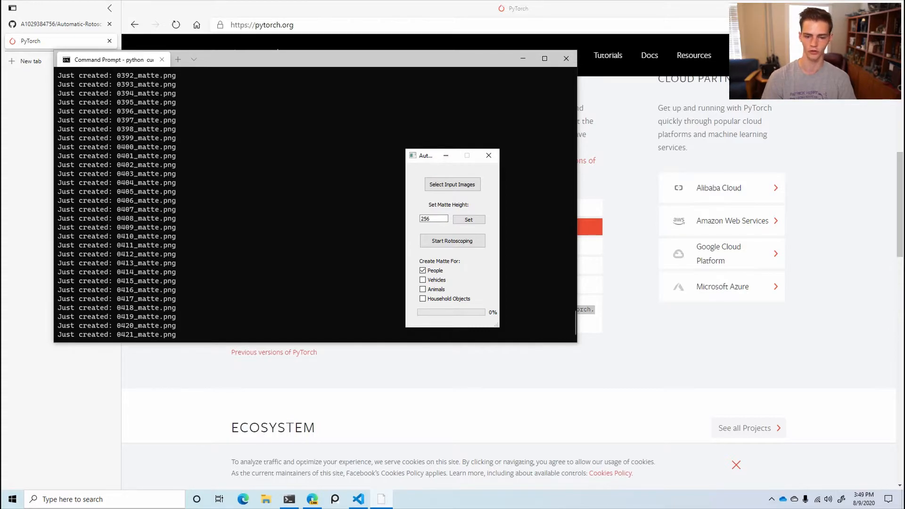
mouse_move(92, 373)
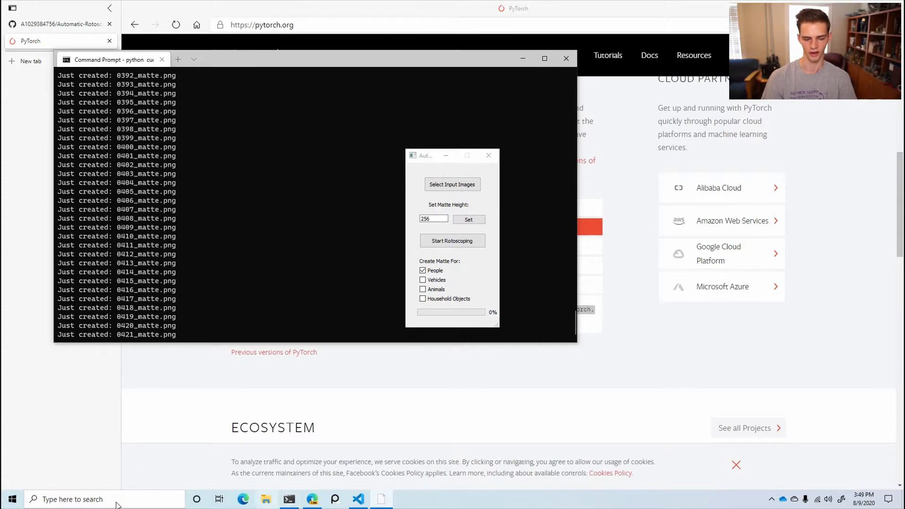
- Open the Output folder and view 0126_matte.png in Photos
click(265, 499)
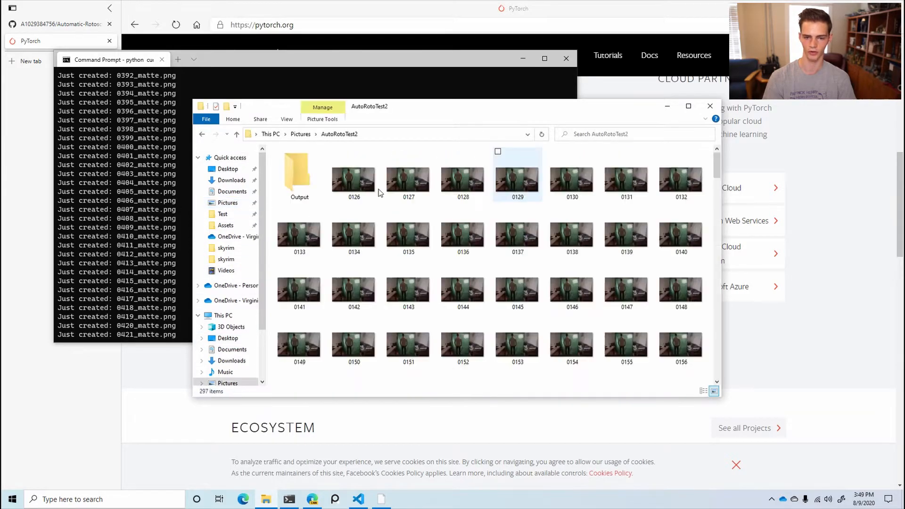
double_click(299, 173)
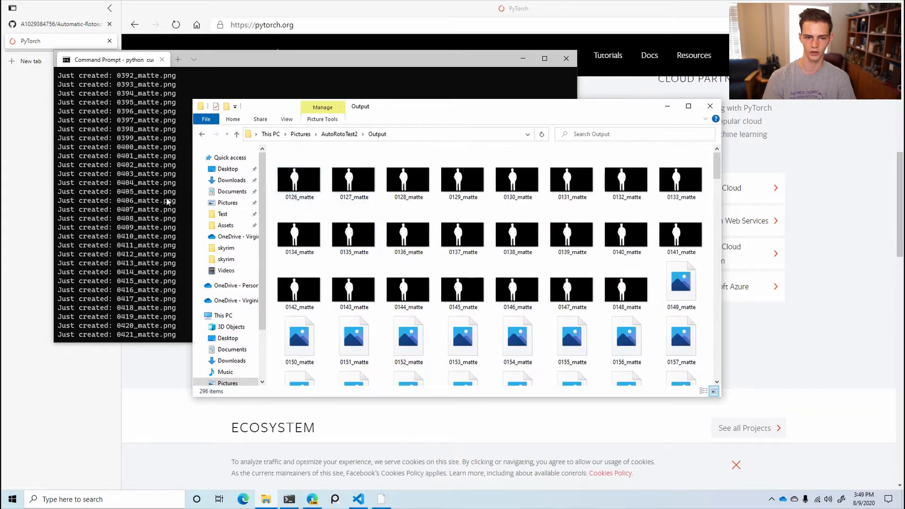
double_click(299, 178)
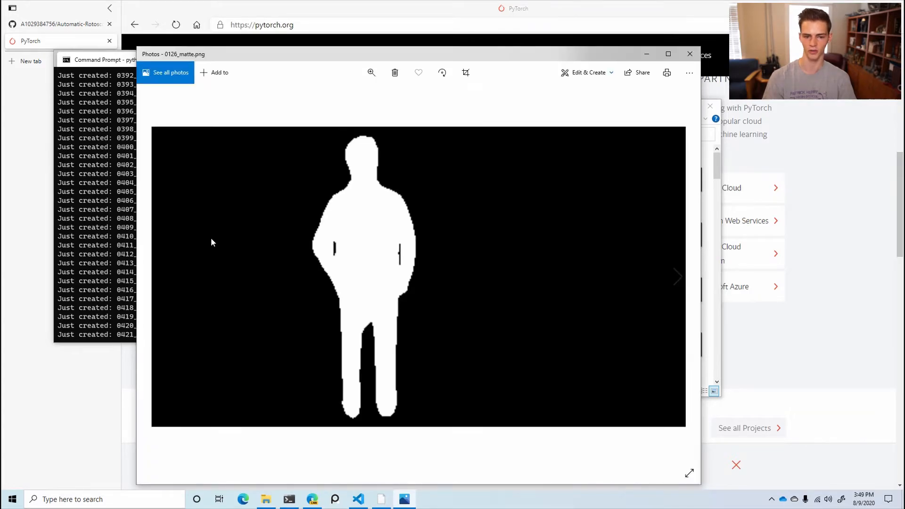
mouse_move(236, 308)
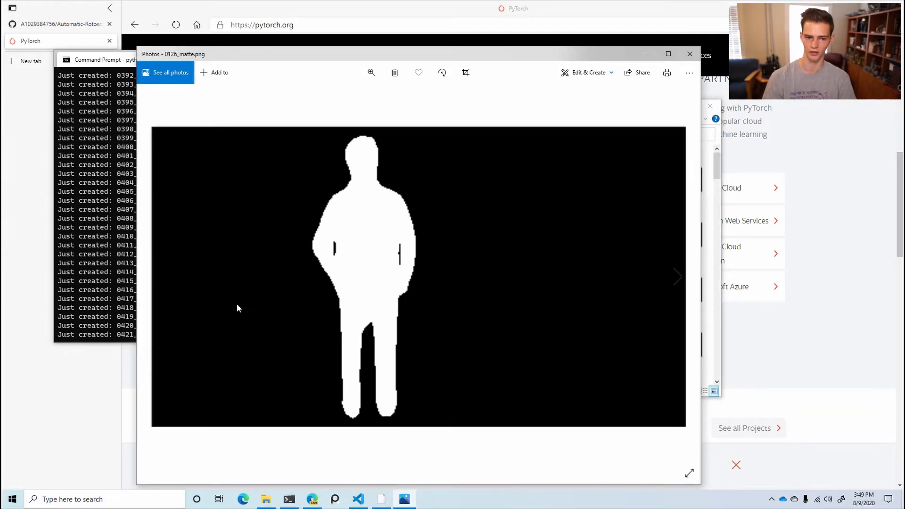
mouse_move(626, 505)
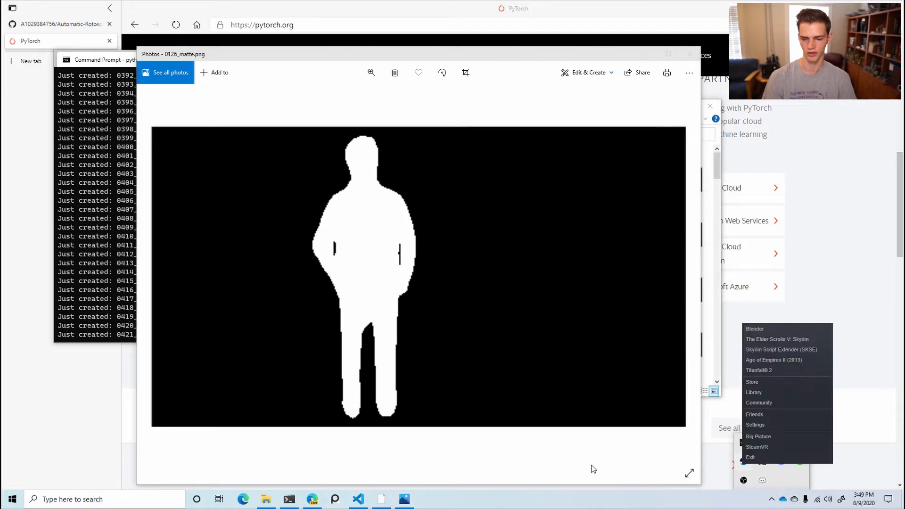
- Create a VFX project in the Compositing workspace with Use Nodes on, and add Image input nodes
click(755, 329)
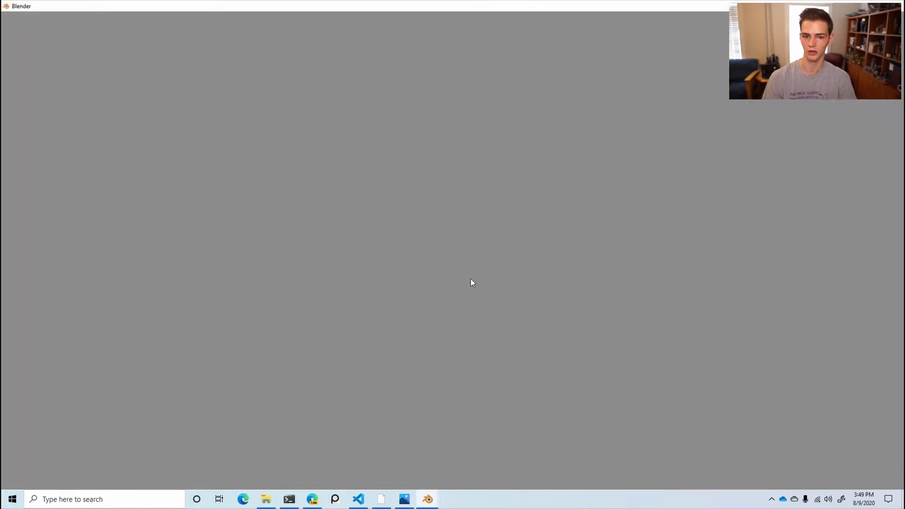
mouse_move(388, 282)
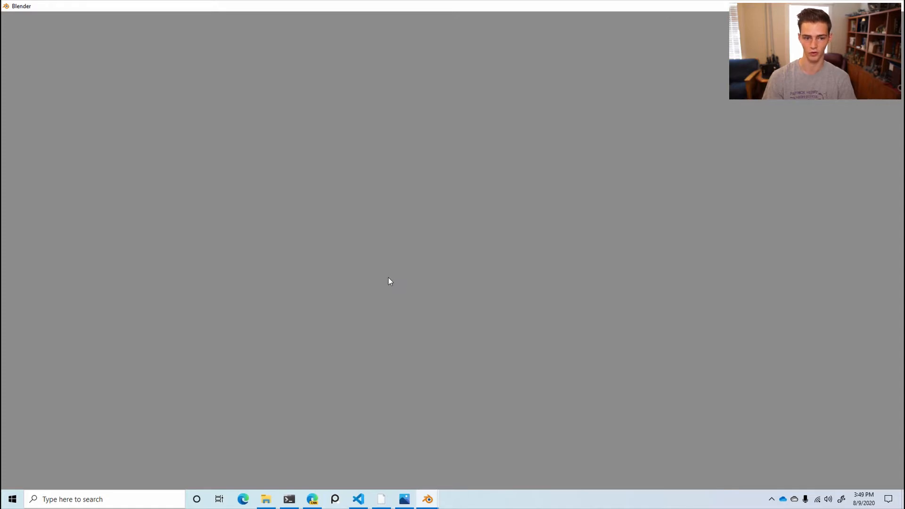
click(427, 499)
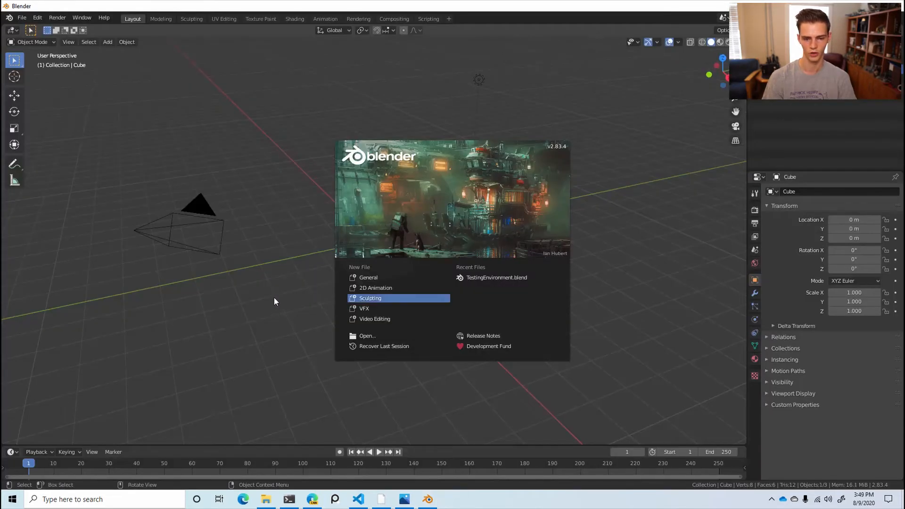
mouse_move(364, 308)
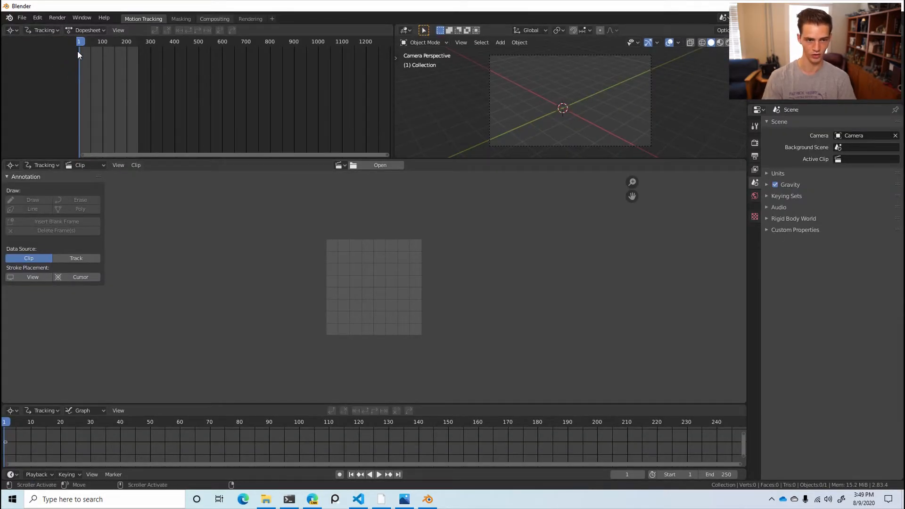
click(214, 18)
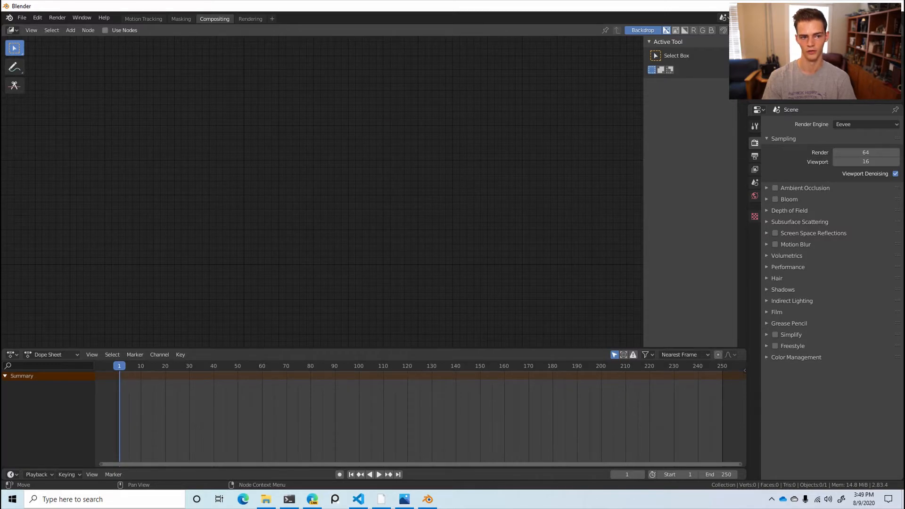
click(105, 30)
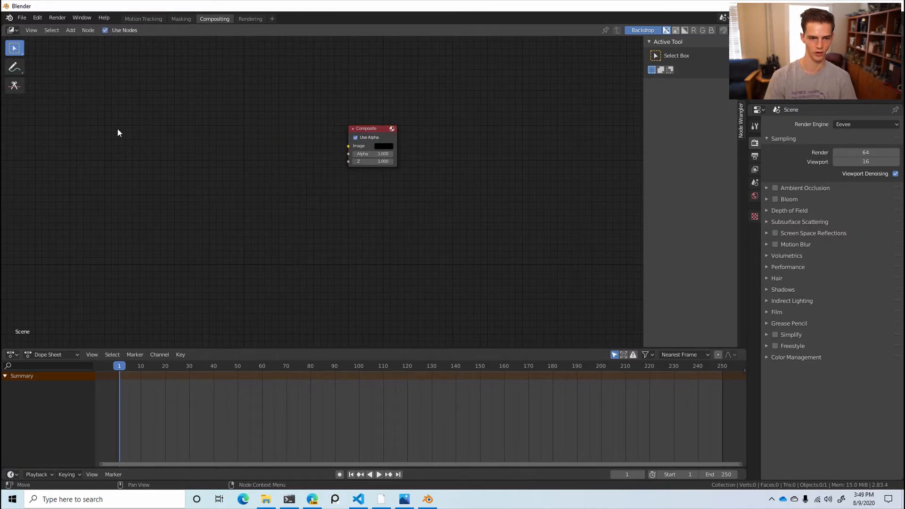
click(70, 31)
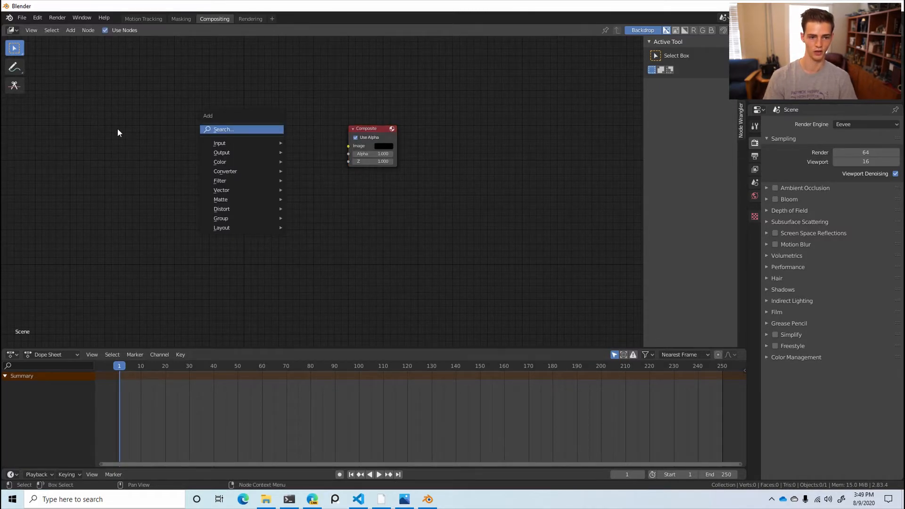
click(220, 143)
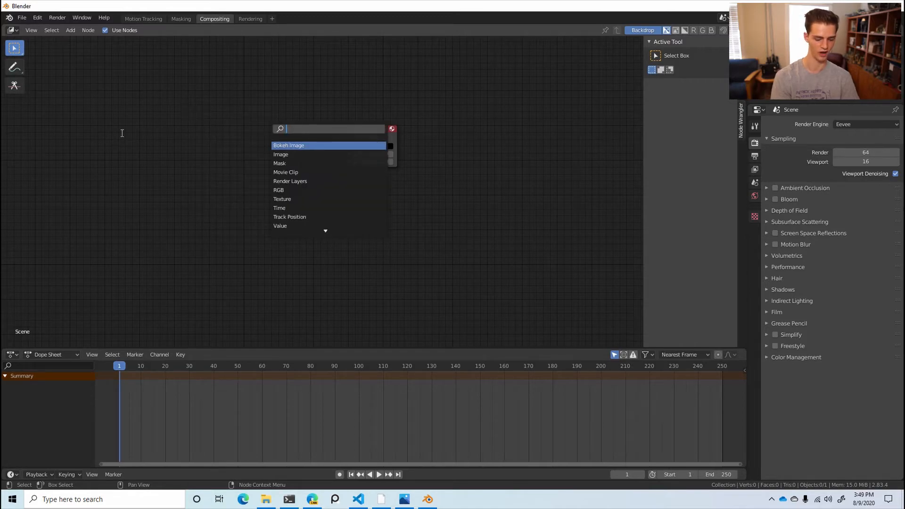
click(281, 154)
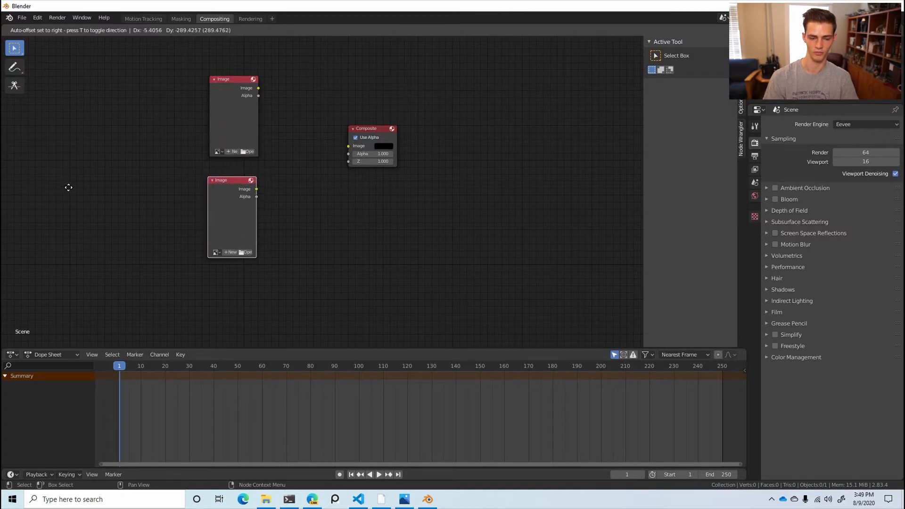
- Load the AutoRotoTest2 footage frames into the first Image node as a sequence
click(248, 252)
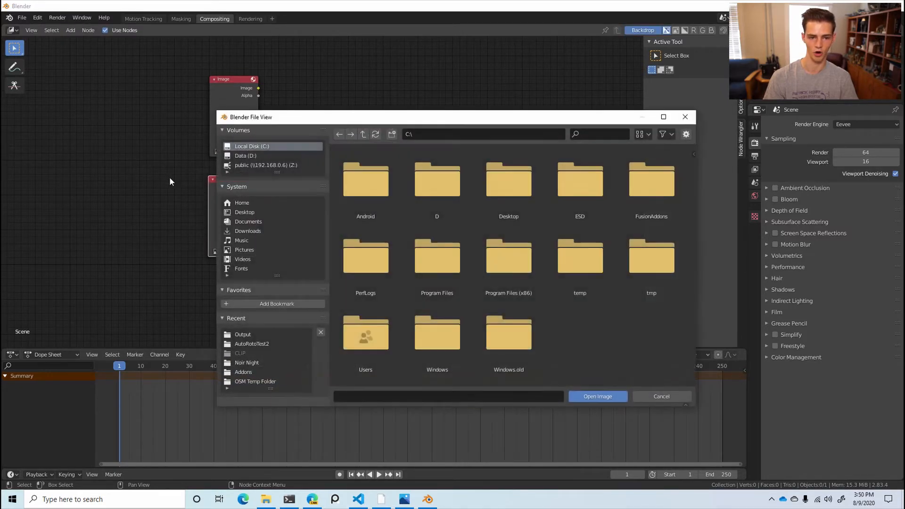
click(244, 249)
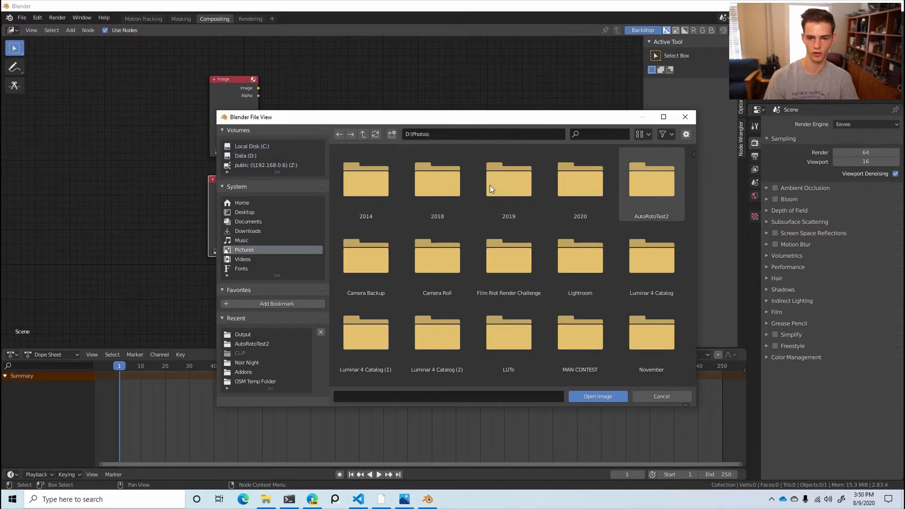
double_click(651, 182)
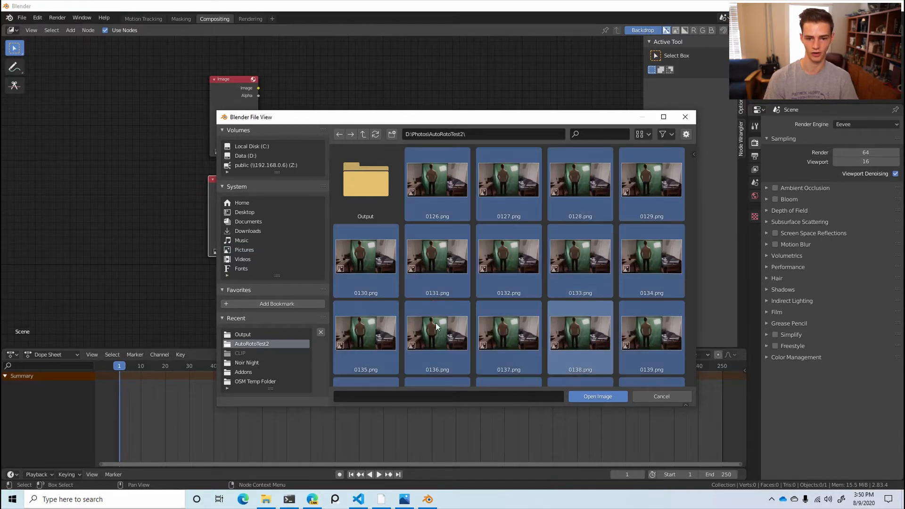
click(598, 396)
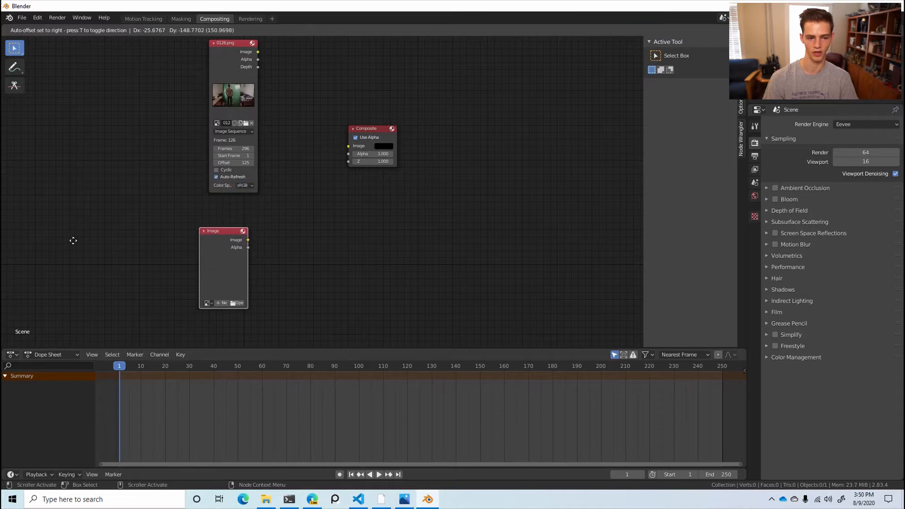
- Load the matte sequence from AutoRotoTest2's Output folder into the second Image node
click(237, 303)
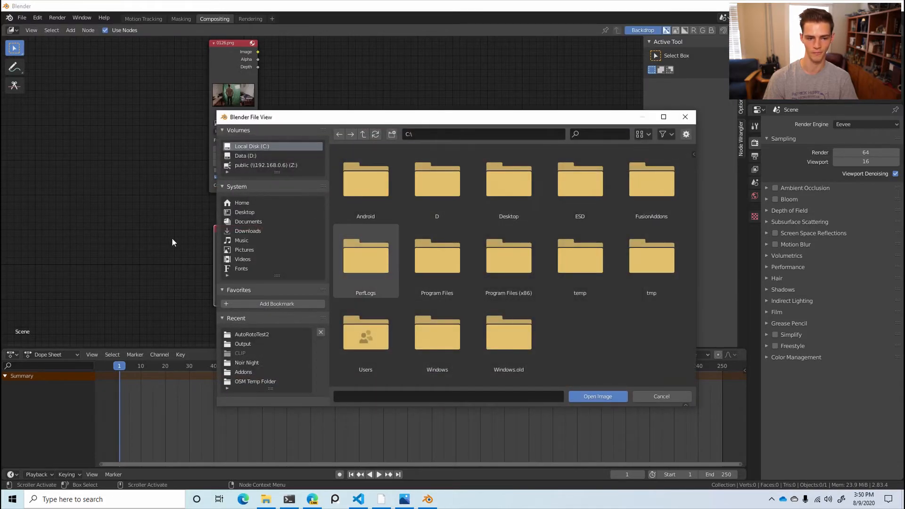
mouse_move(98, 253)
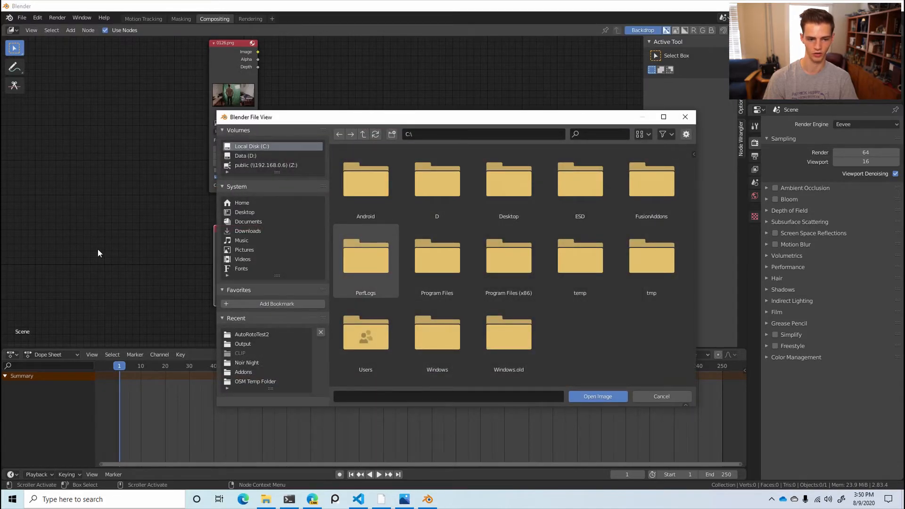
double_click(252, 334)
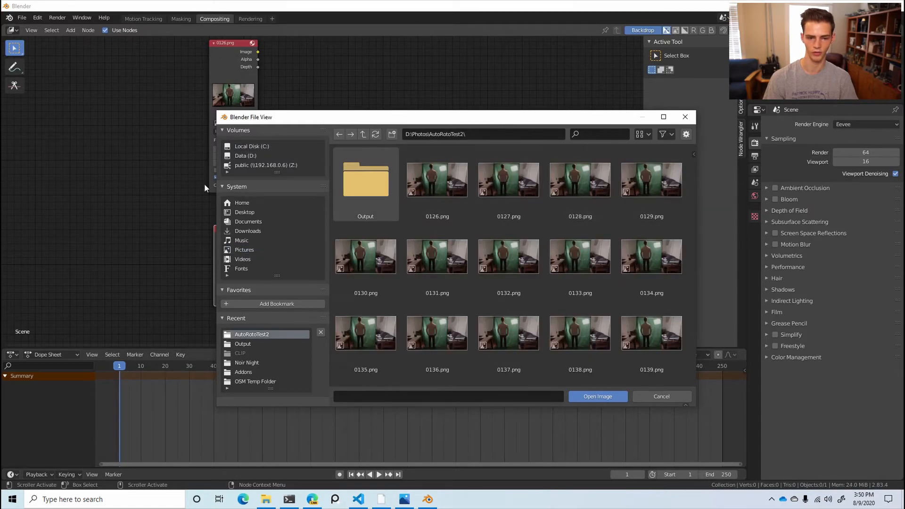
double_click(366, 179)
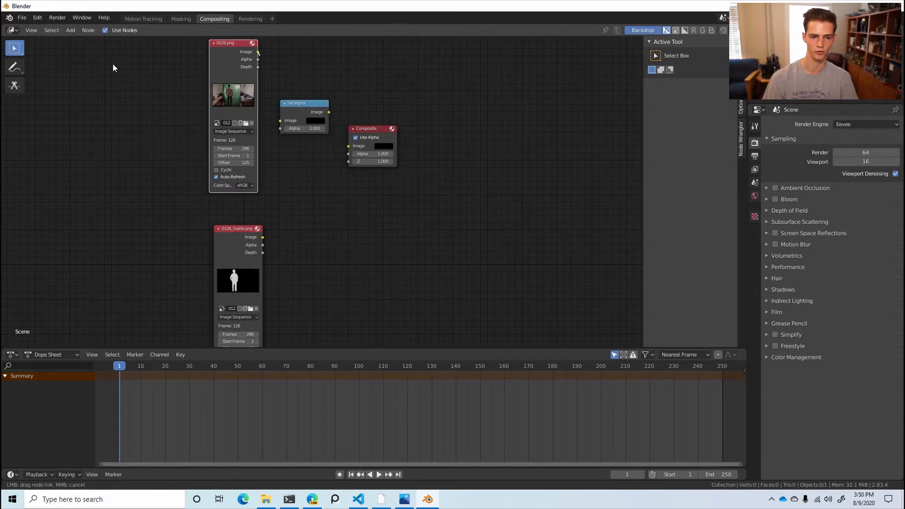
- Link the footage Image node into the Set Alpha node's Image input
drag(258, 51, 281, 121)
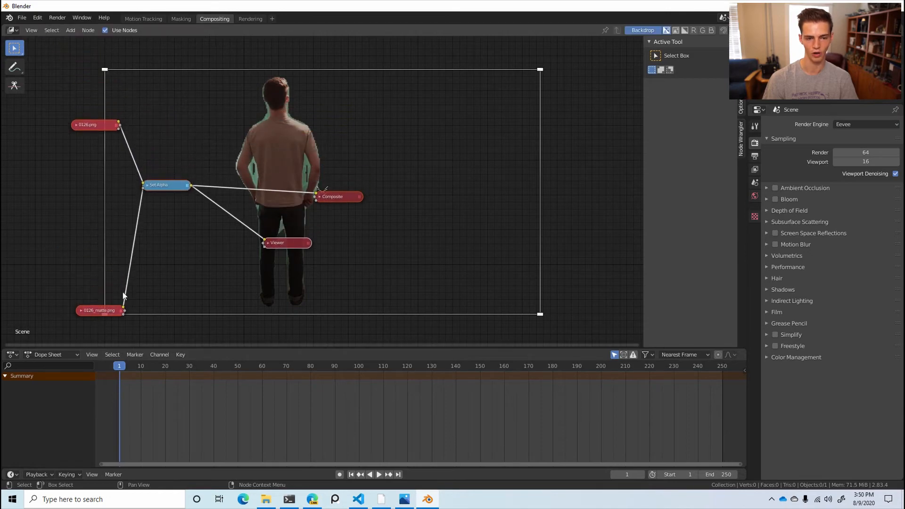
mouse_move(266, 187)
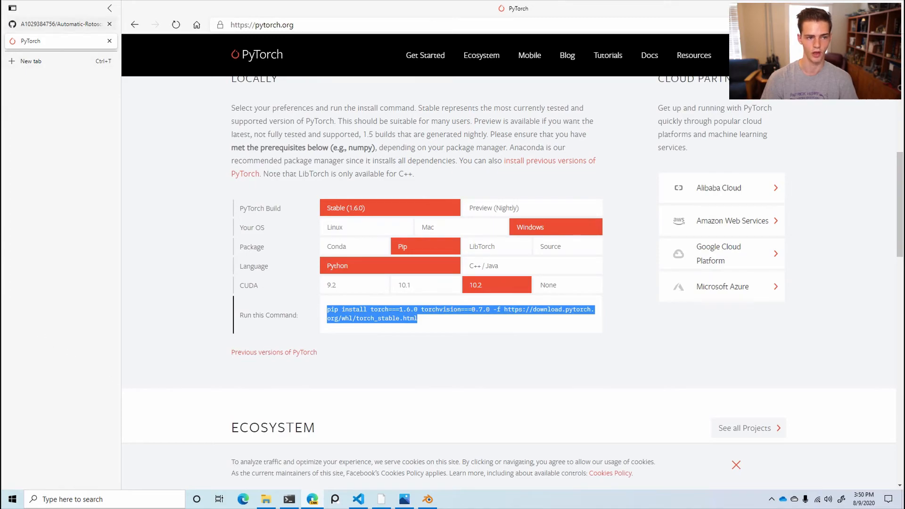
- Show the Automatic-Rotoscoper GitHub repository listing AutoRotoApp.py, README.md and cudaautorotoapp.py
click(58, 23)
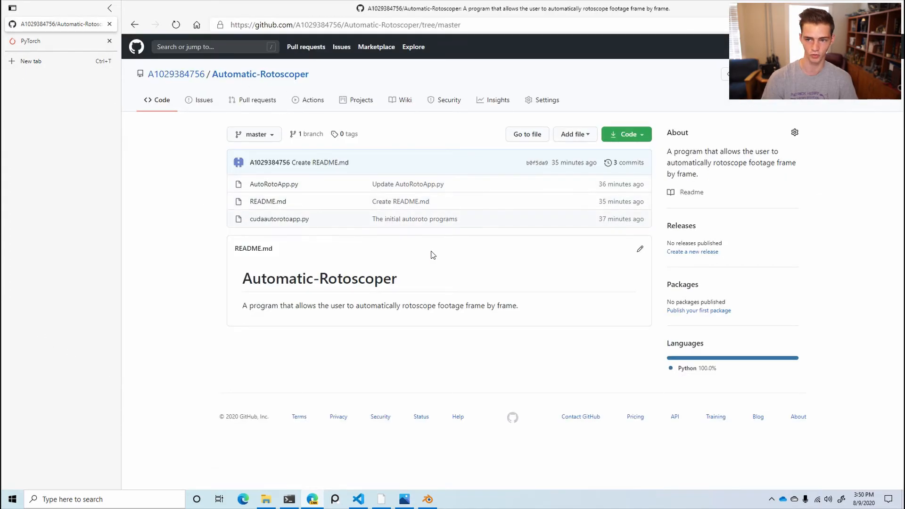
mouse_move(324, 244)
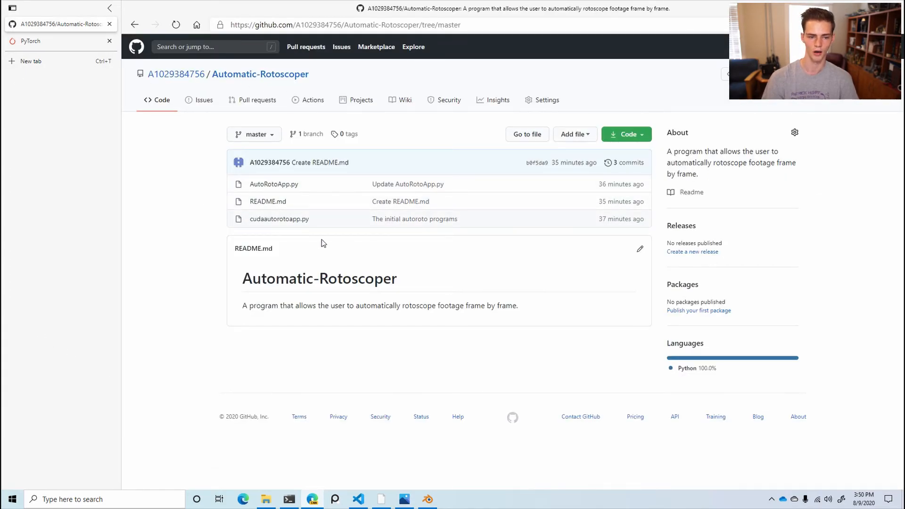
mouse_move(251, 268)
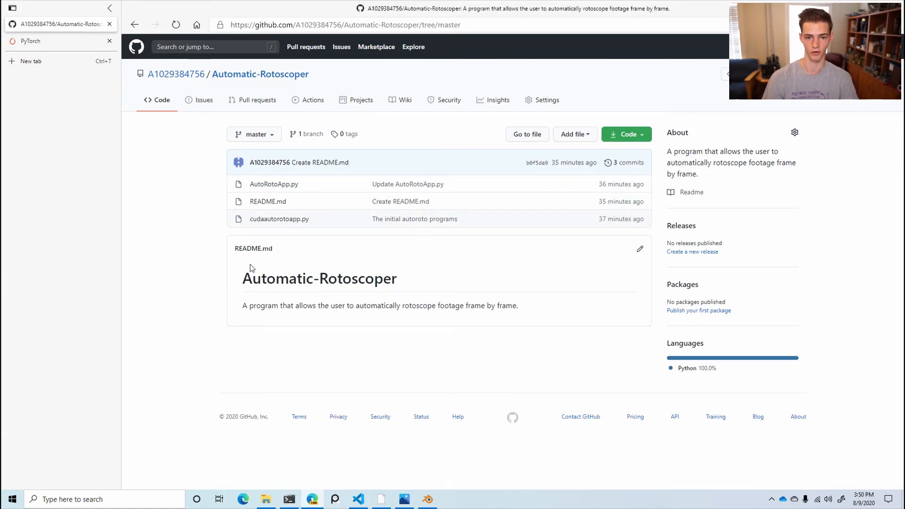
mouse_move(261, 259)
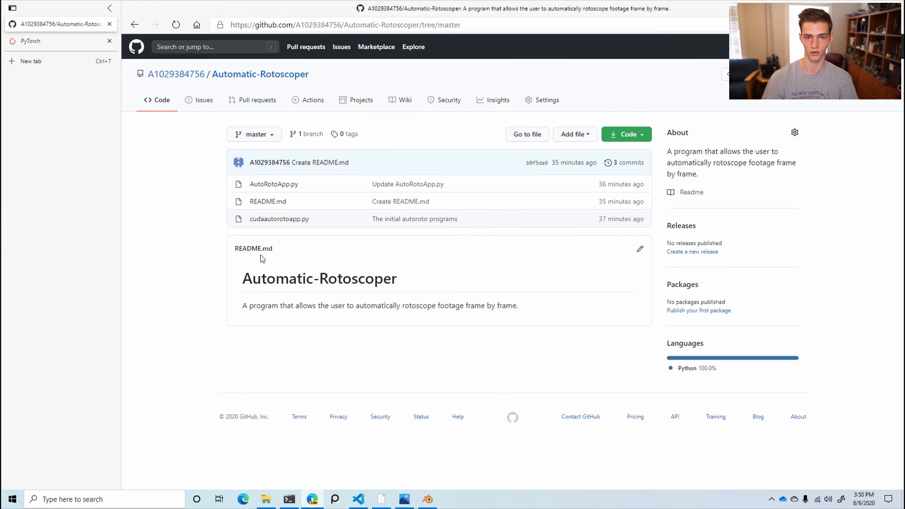